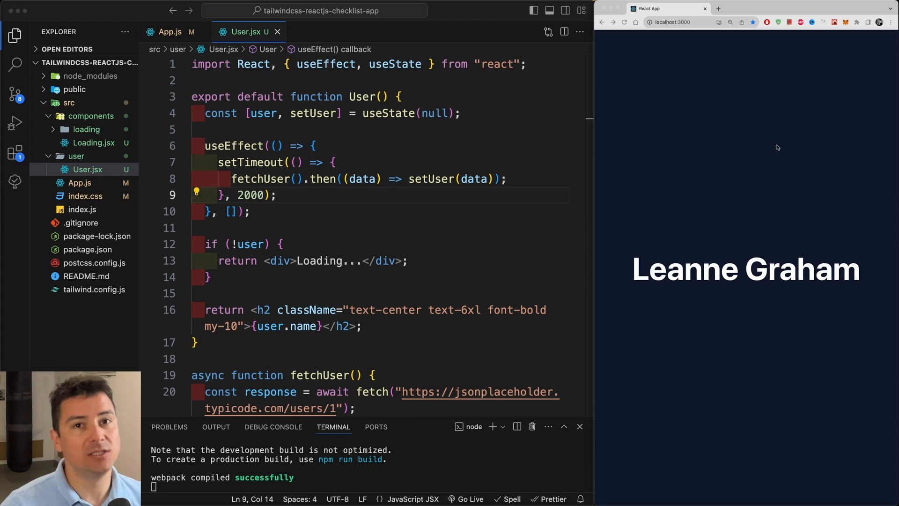
Step: Review App.js and the User component's useState and useEffect data-fetching code
click(169, 32)
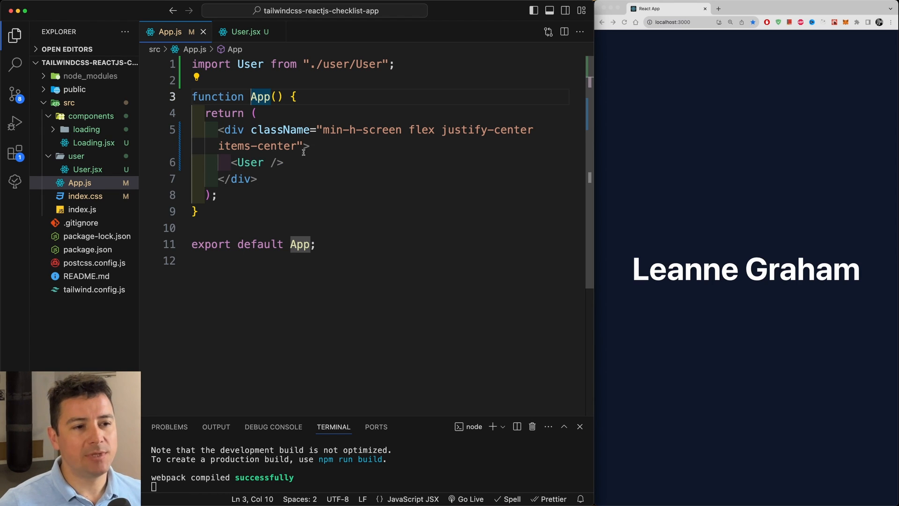
click(247, 32)
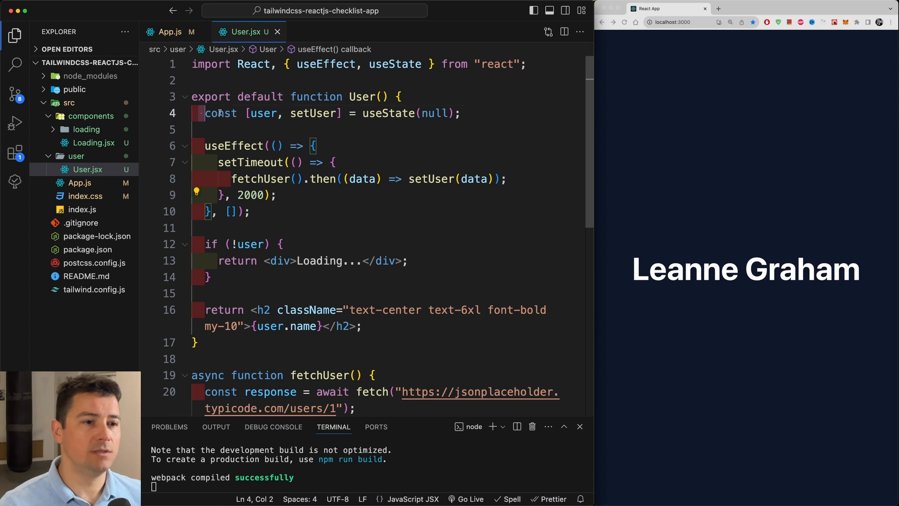
drag(205, 114, 459, 113)
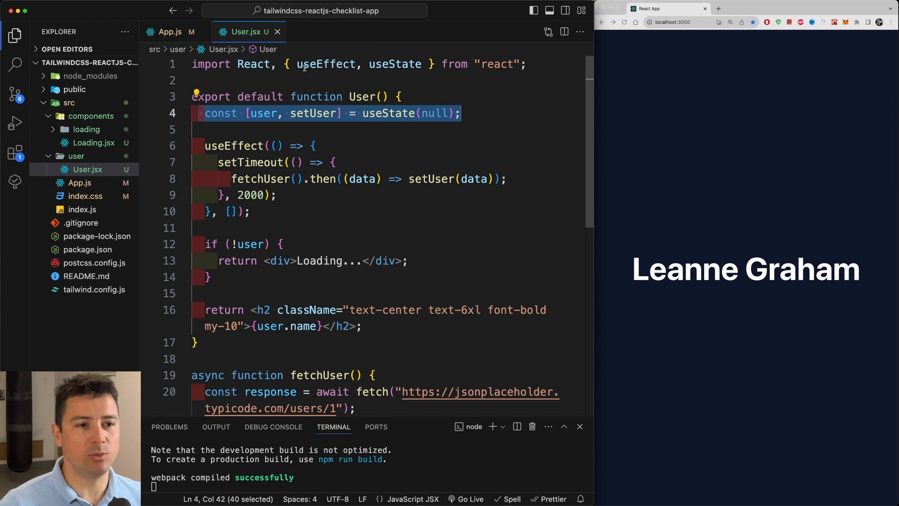
mouse_move(309, 203)
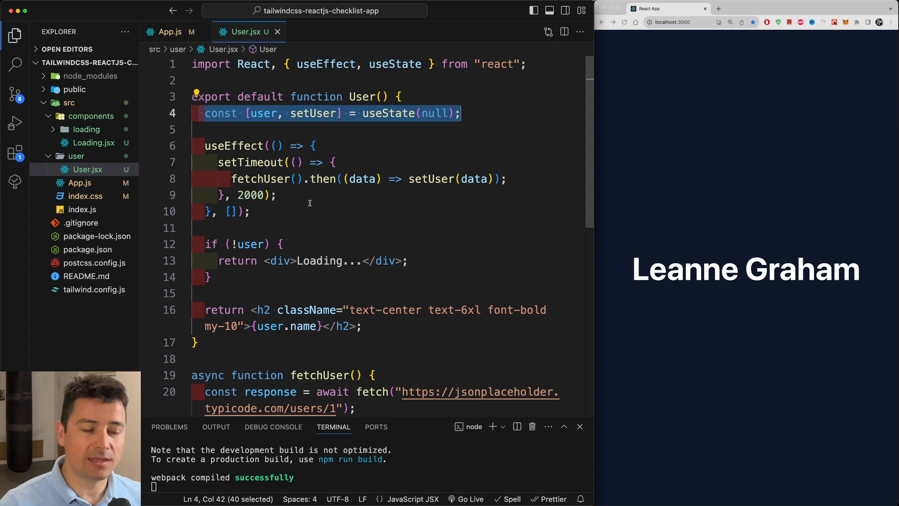
scroll(down, 3)
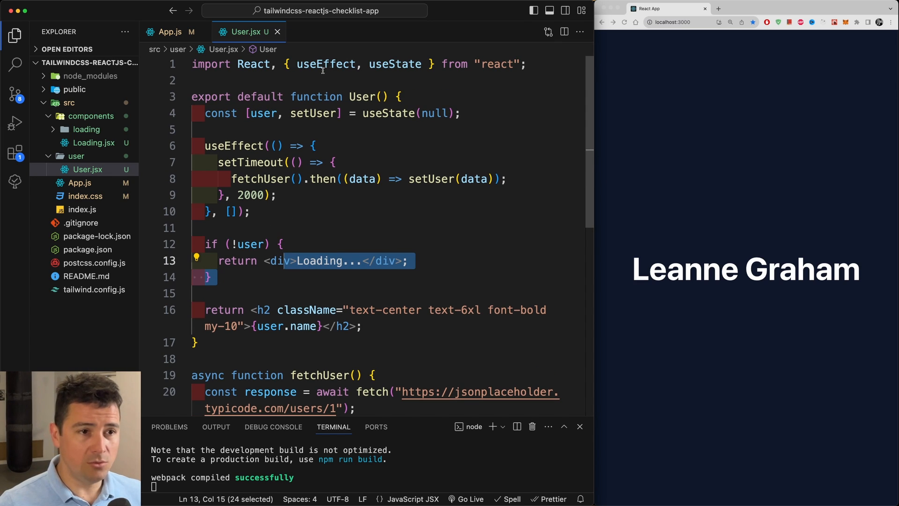
double_click(326, 64)
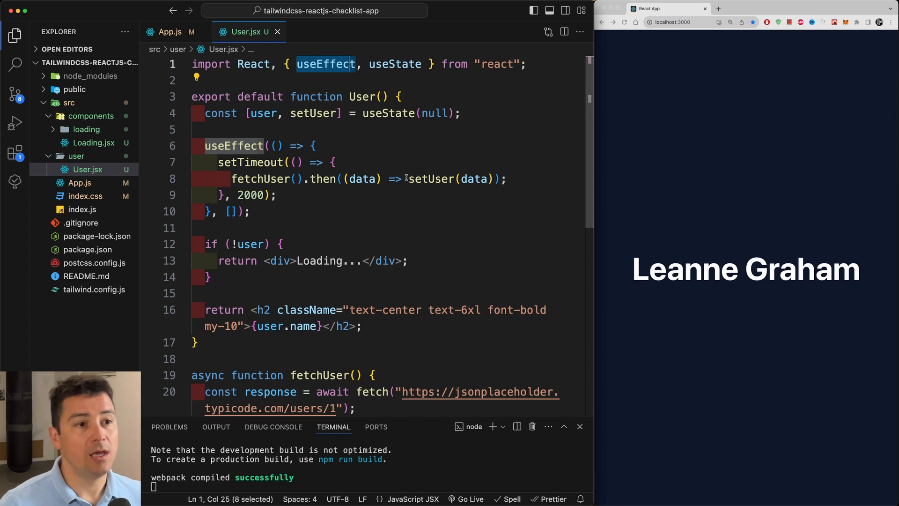
mouse_move(418, 200)
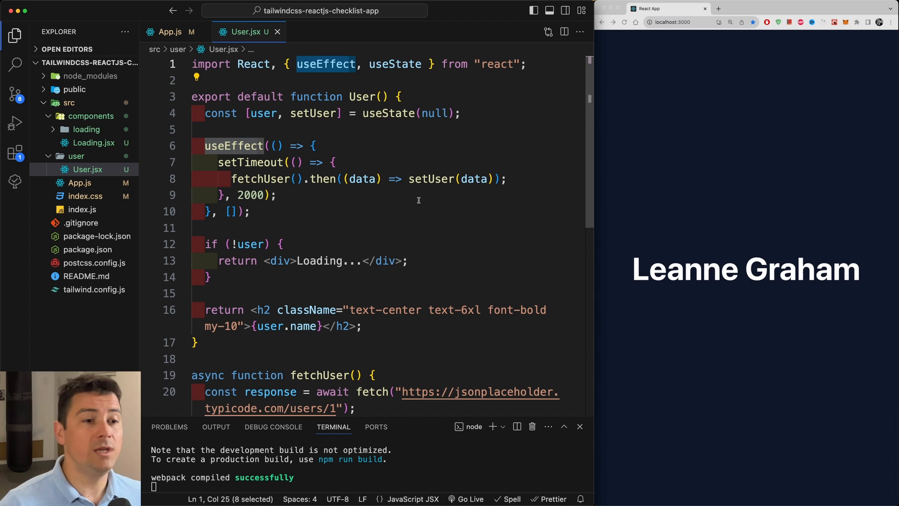
mouse_move(405, 206)
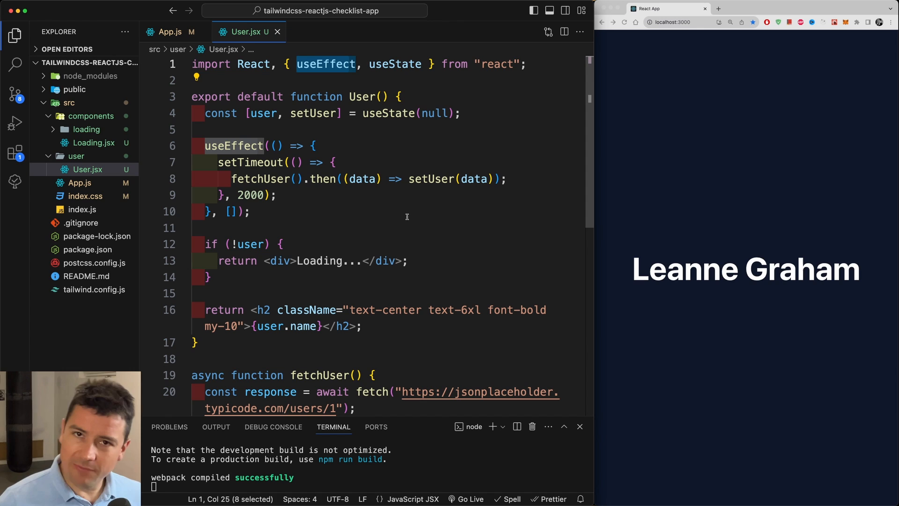
mouse_move(412, 234)
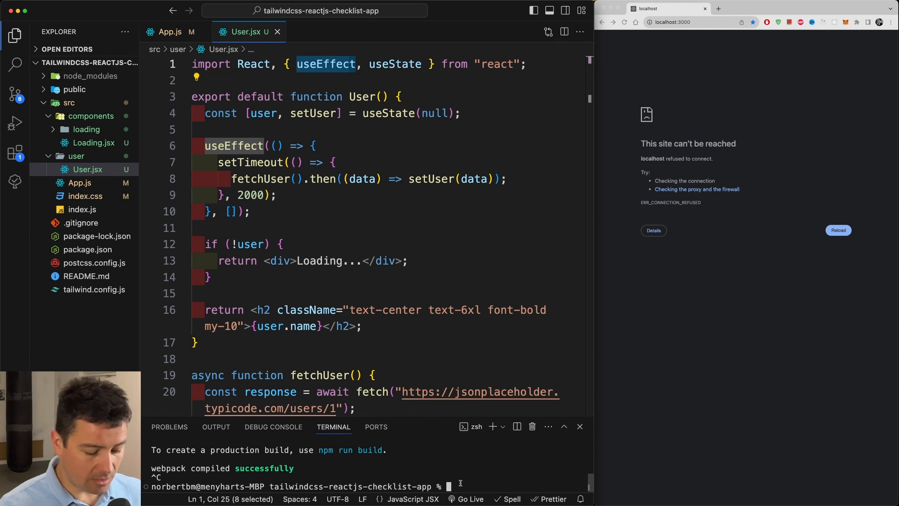
Step: Install react@beta and react-dom@beta with npm in the integrated terminal
text(npm install)
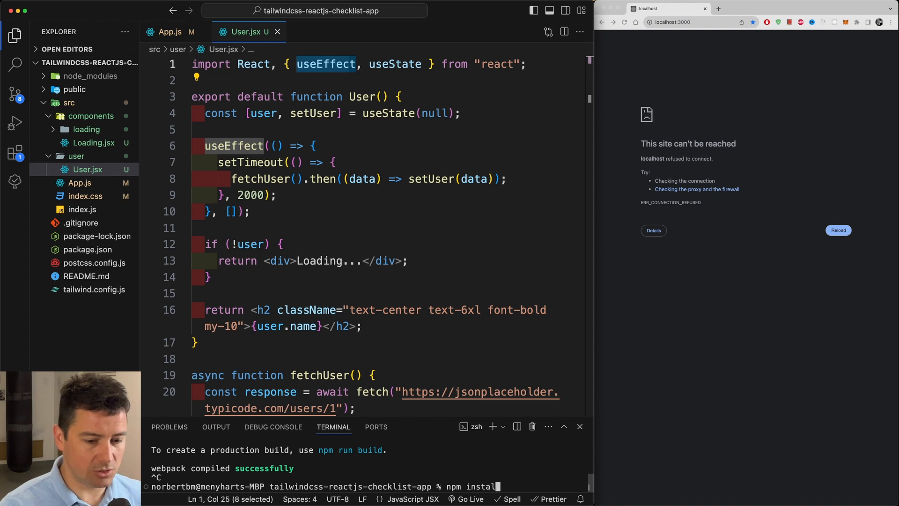
text(react)
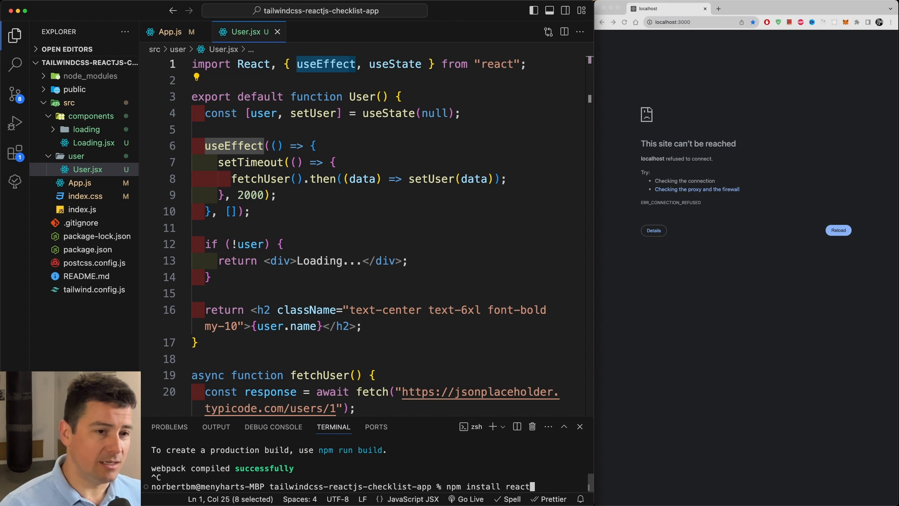
text(rea)
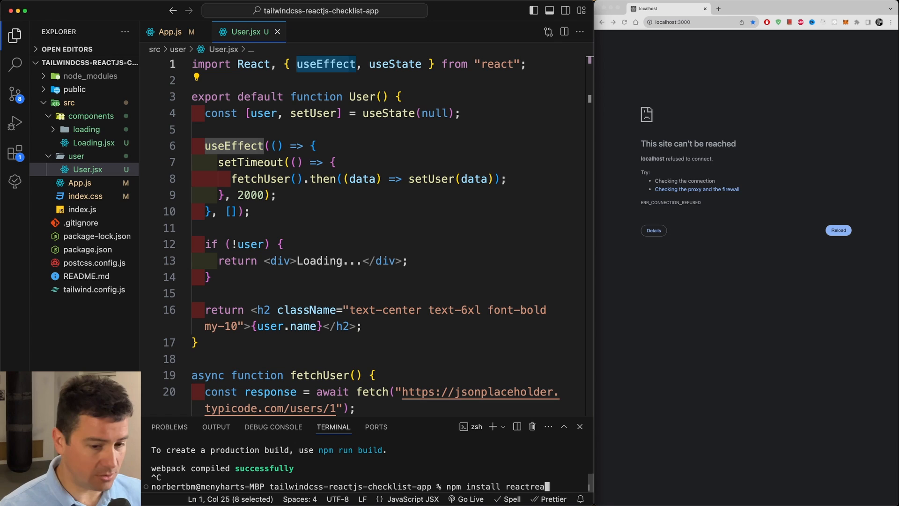
text(@bata)
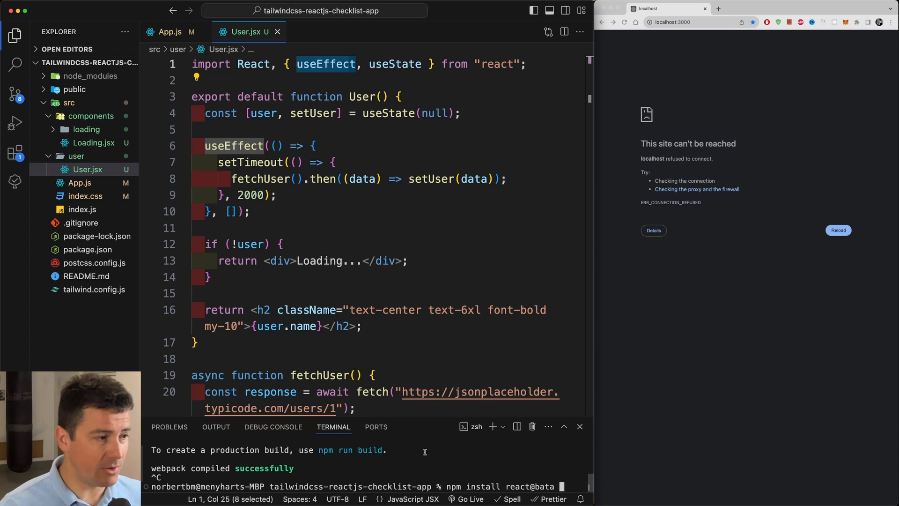
text(react-d)
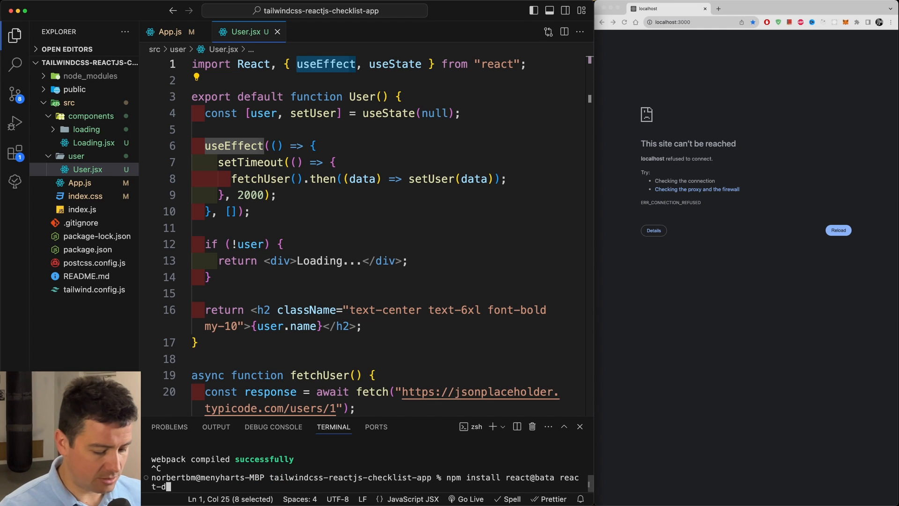
text(om@b)
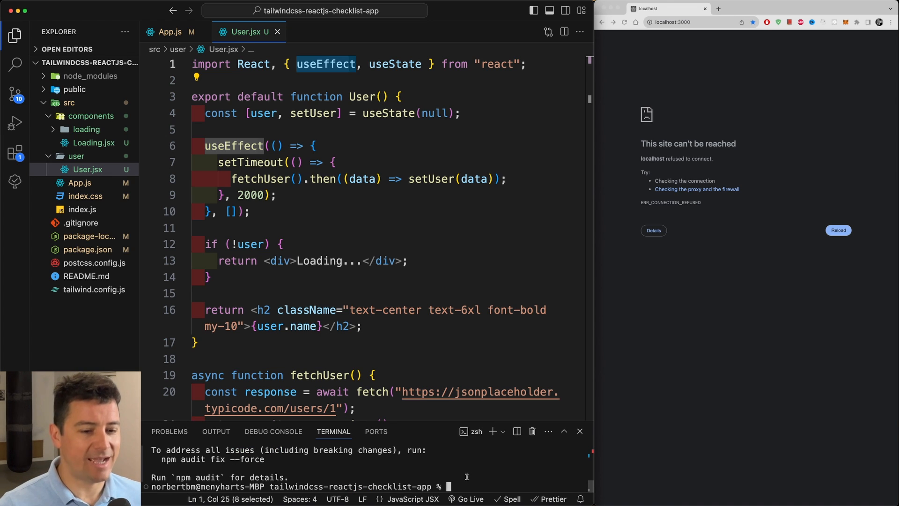
Step: Restart the dev server with npm start and check package.json shows react-dom 19 beta
text(npm start)
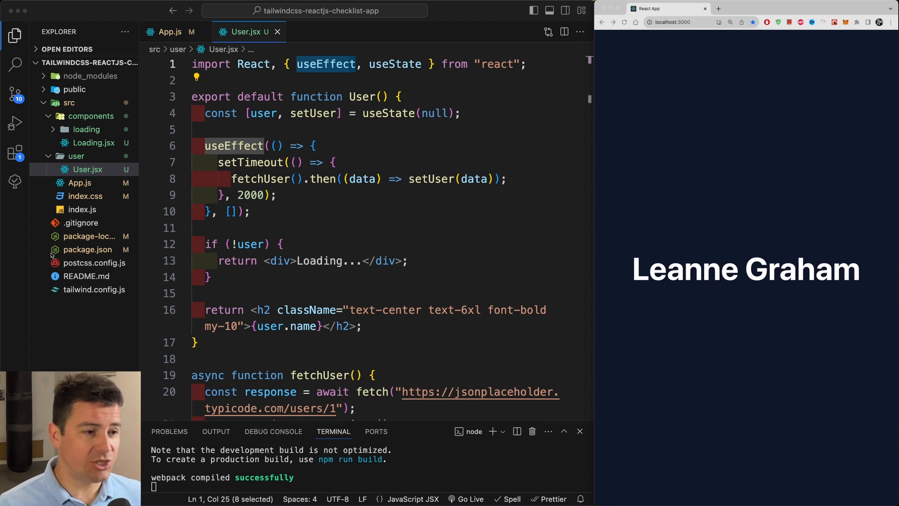
click(89, 236)
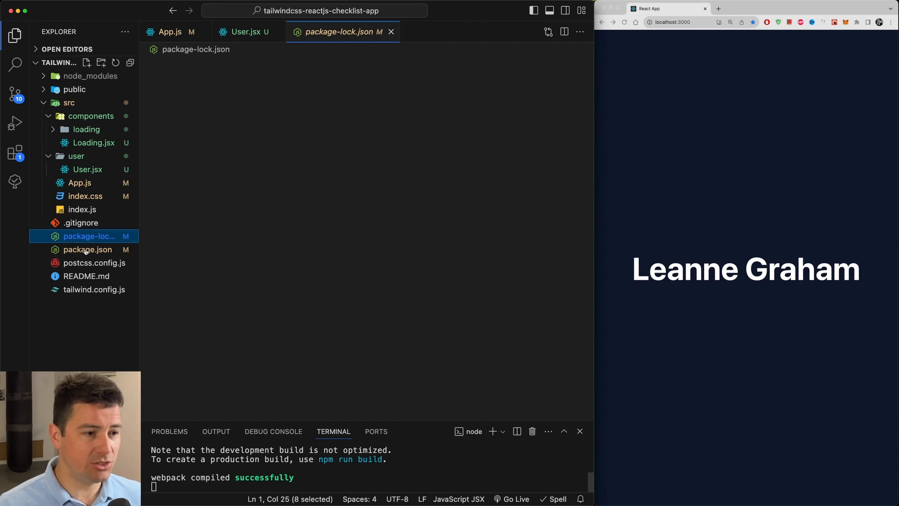
click(87, 249)
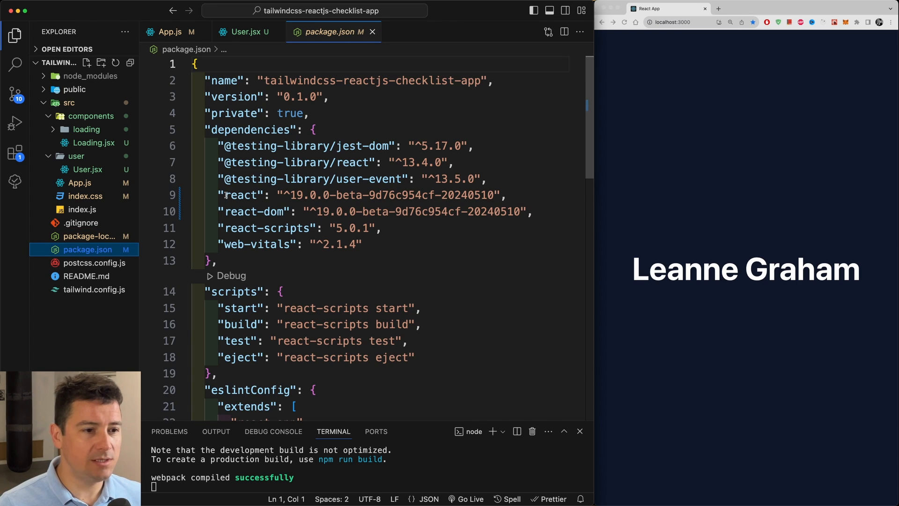
drag(224, 194, 408, 195)
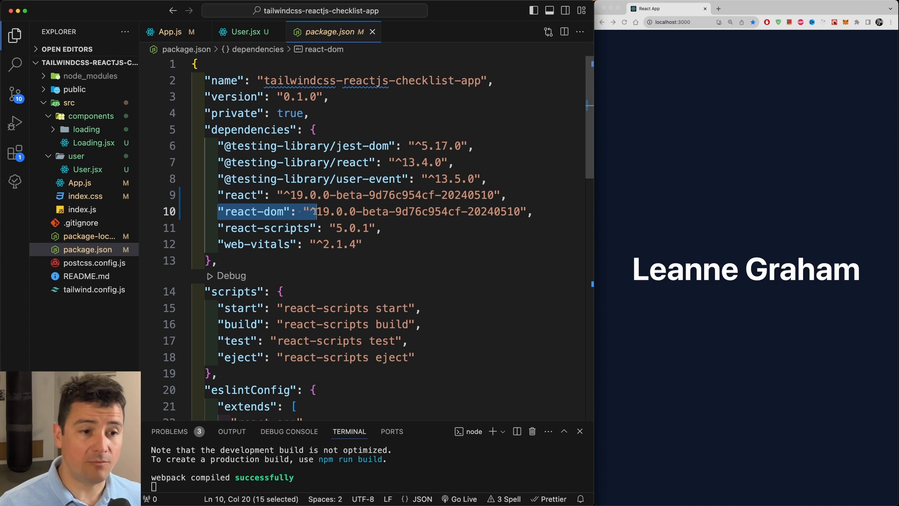
click(244, 31)
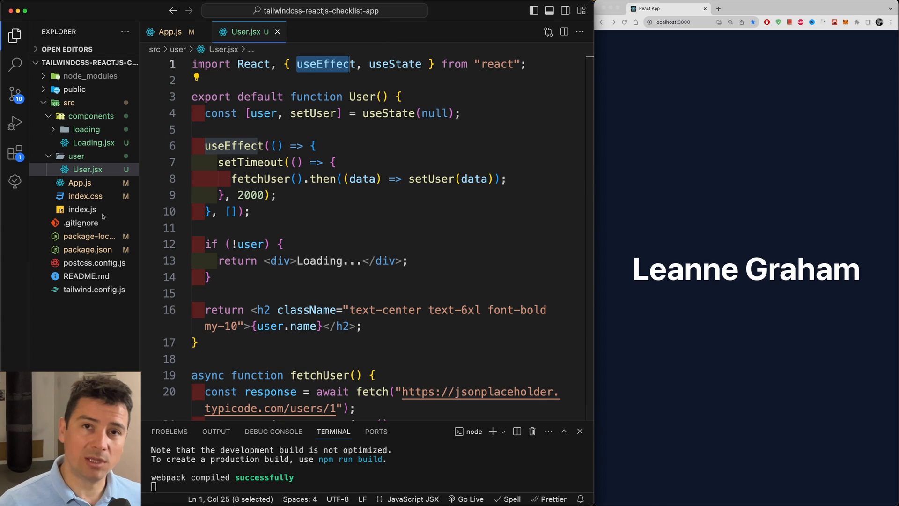
mouse_move(259, 178)
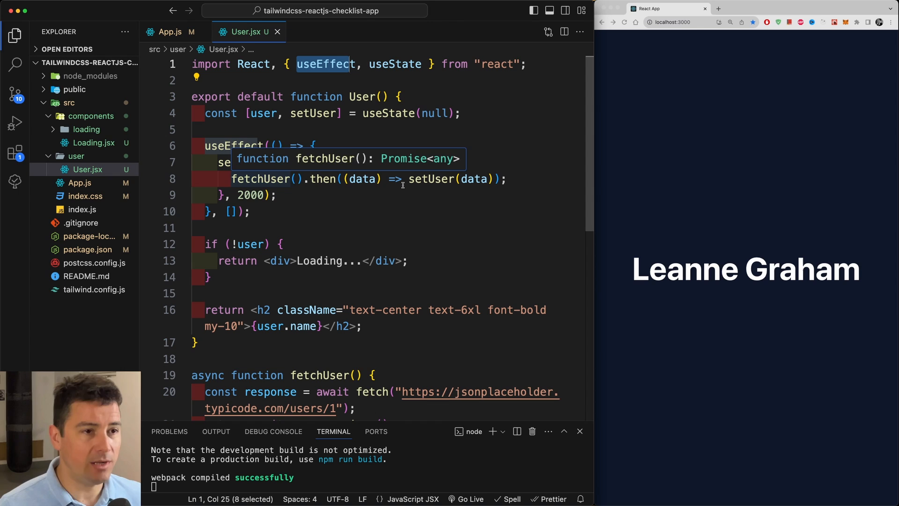
click(373, 228)
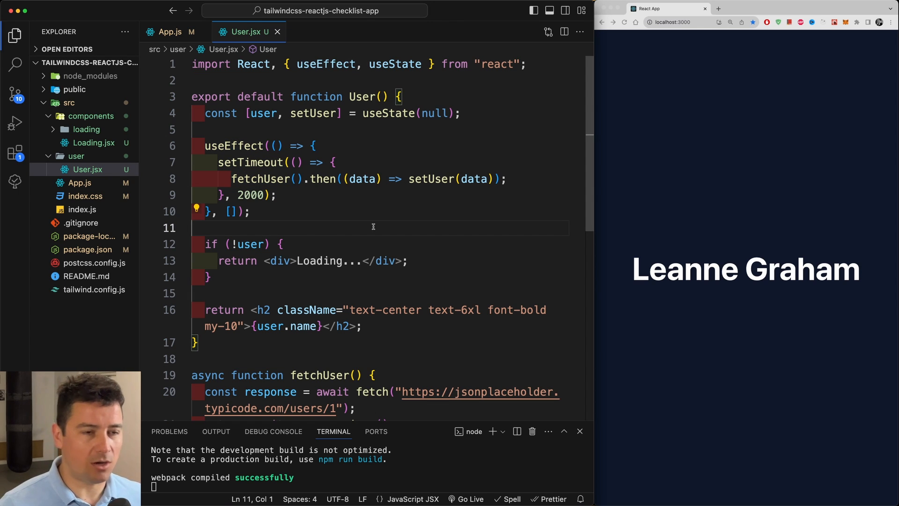
mouse_move(357, 214)
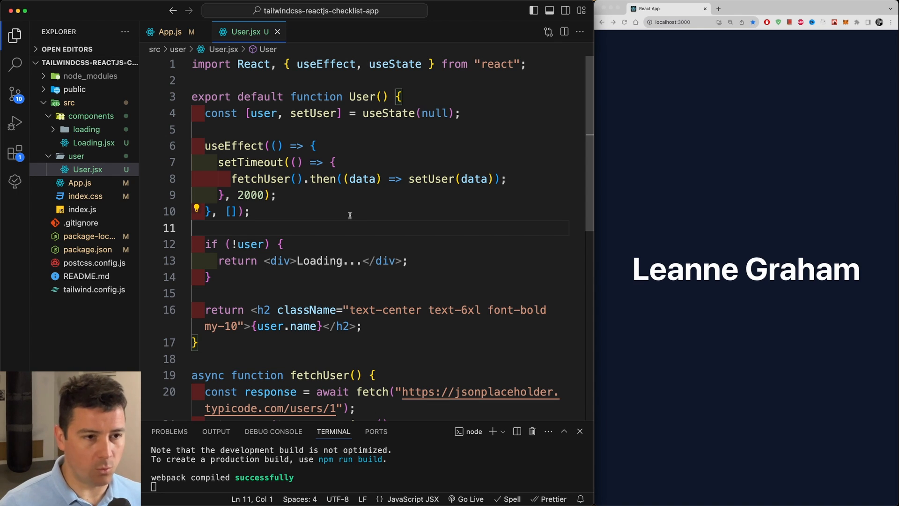
mouse_move(341, 156)
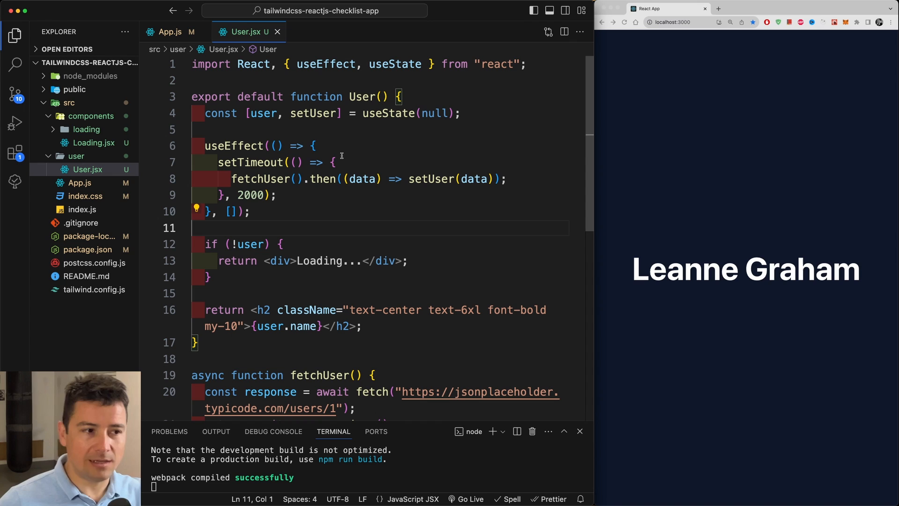
click(201, 113)
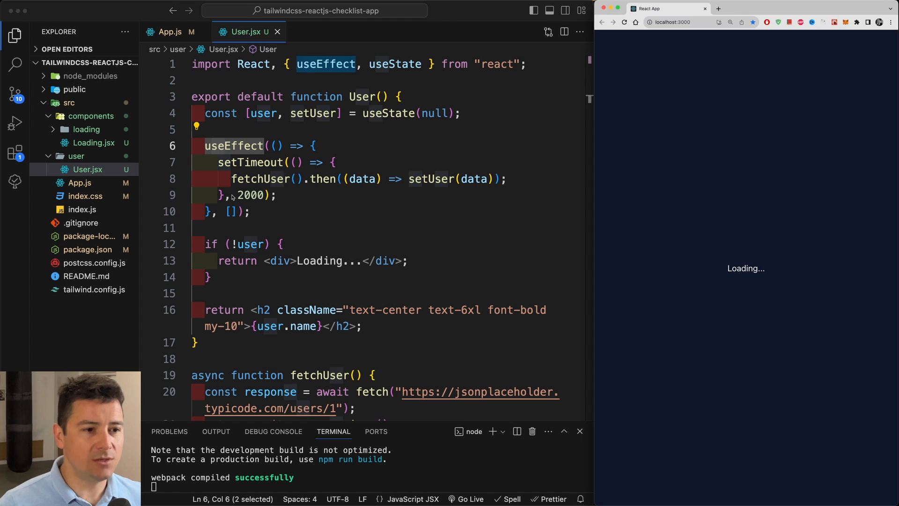
double_click(250, 194)
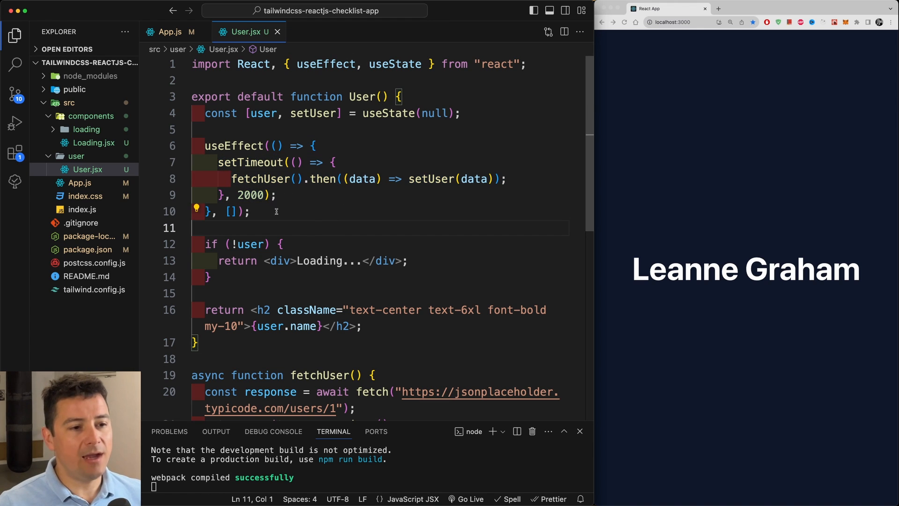
click(281, 245)
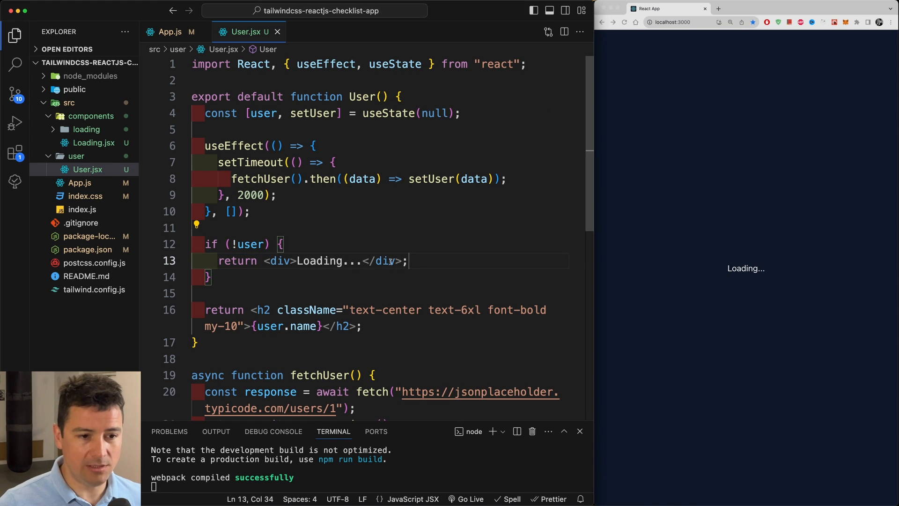
drag(265, 261, 407, 262)
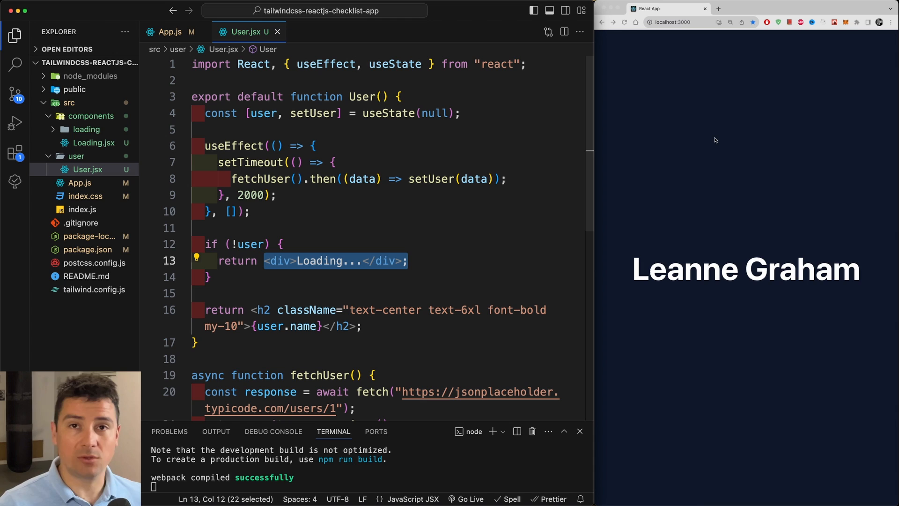
Step: Create NewUser.jsx in the user folder with a basic NewUser component importing use from react
click(294, 178)
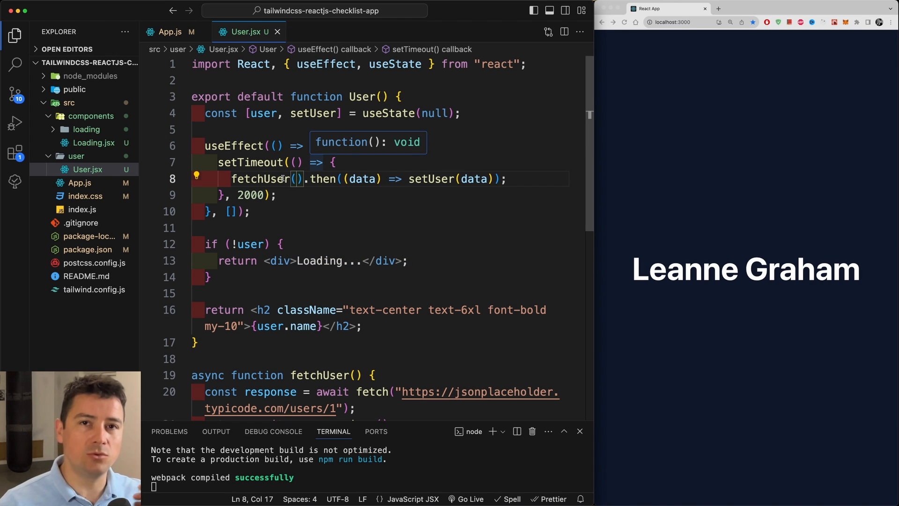
right_click(76, 156)
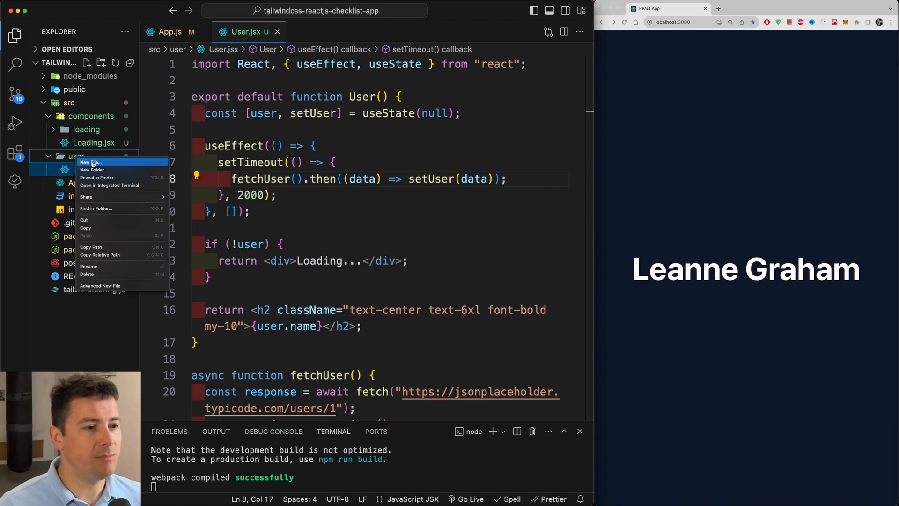
click(90, 162)
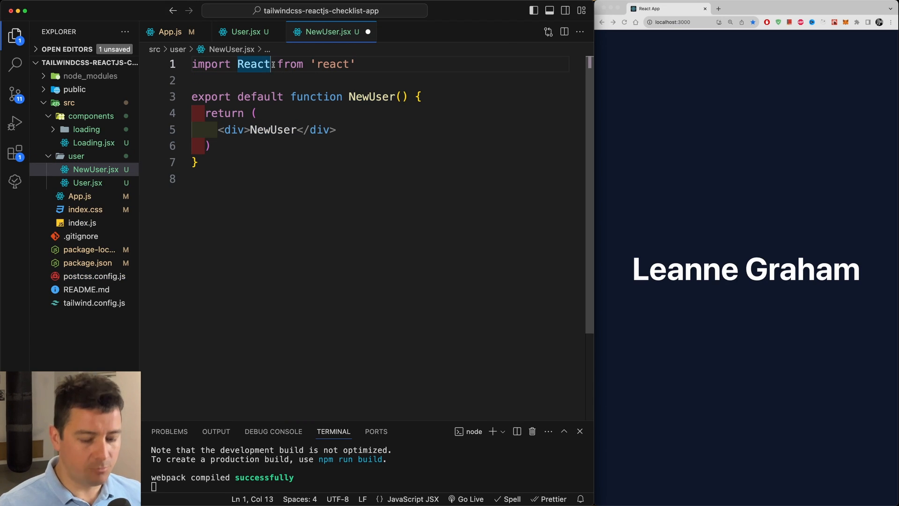
text(.)
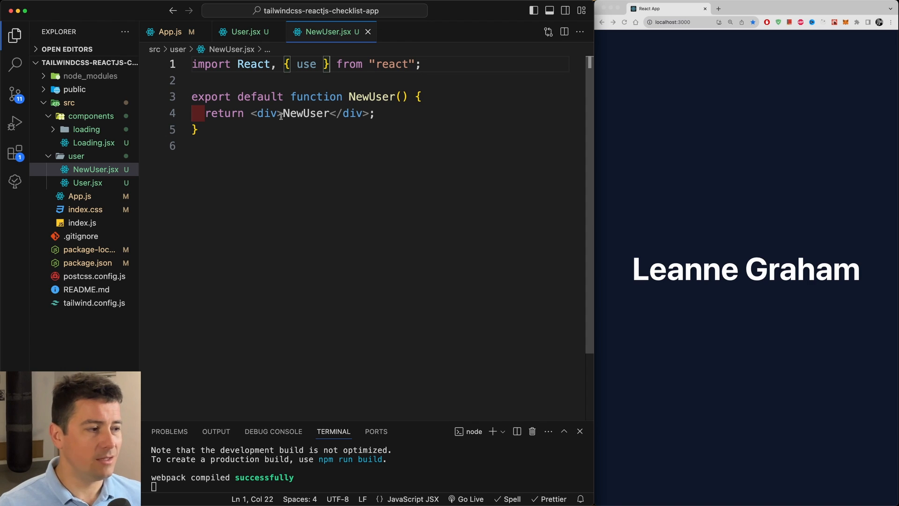
click(247, 32)
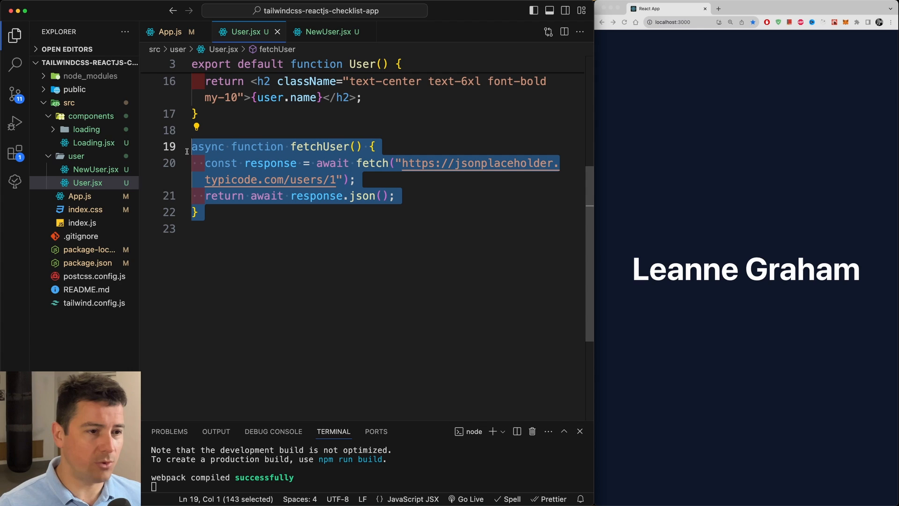
Step: Paste fetchUser into NewUser.jsx and render user.name from const user = use(fetchUser())
click(326, 32)
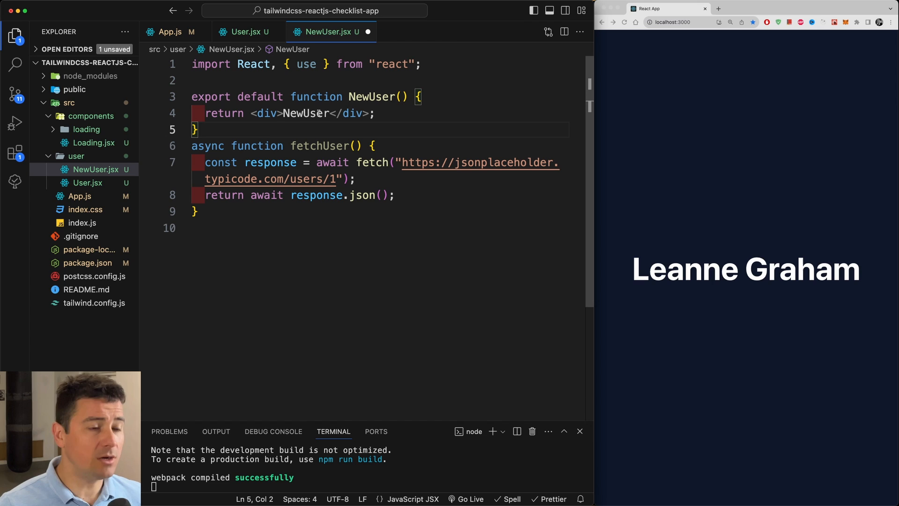
double_click(305, 113)
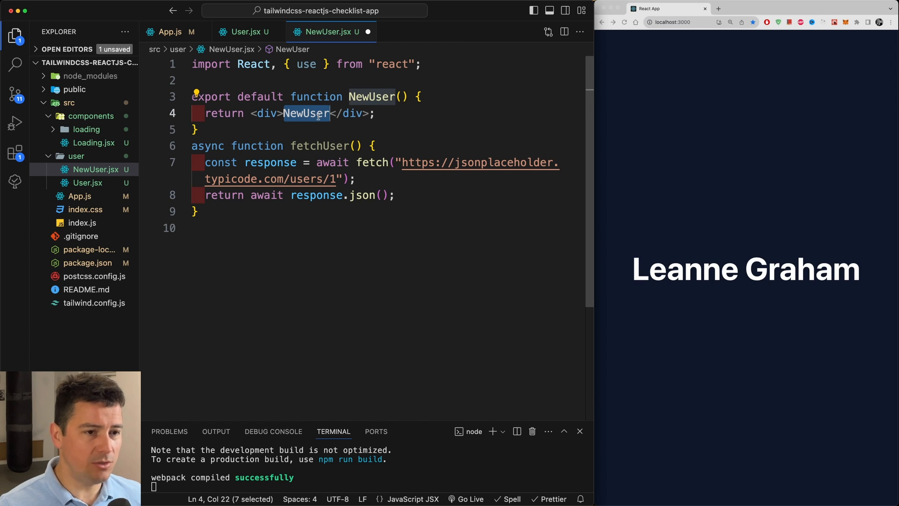
text({)
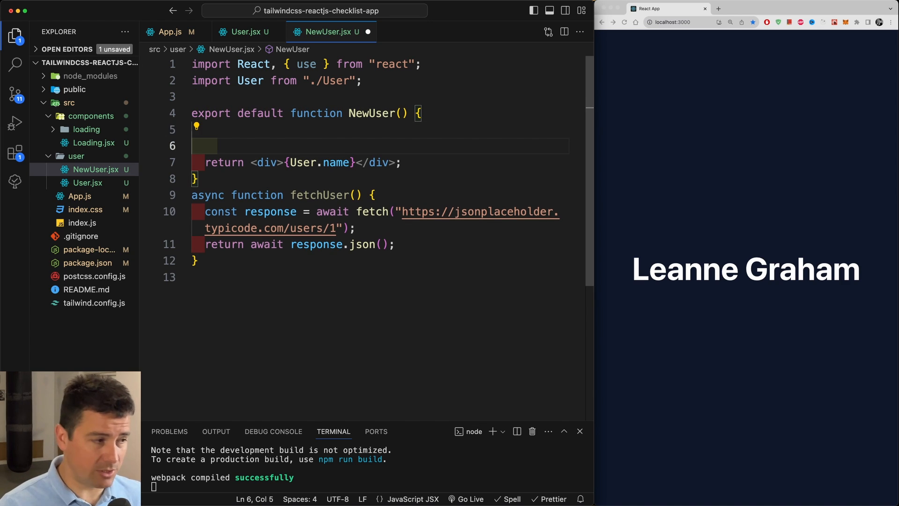
text(const user)
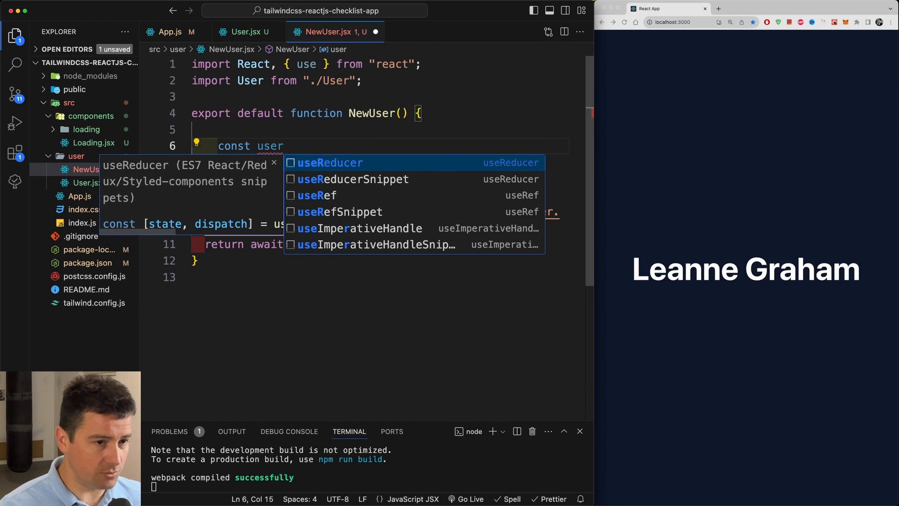
text(= user)
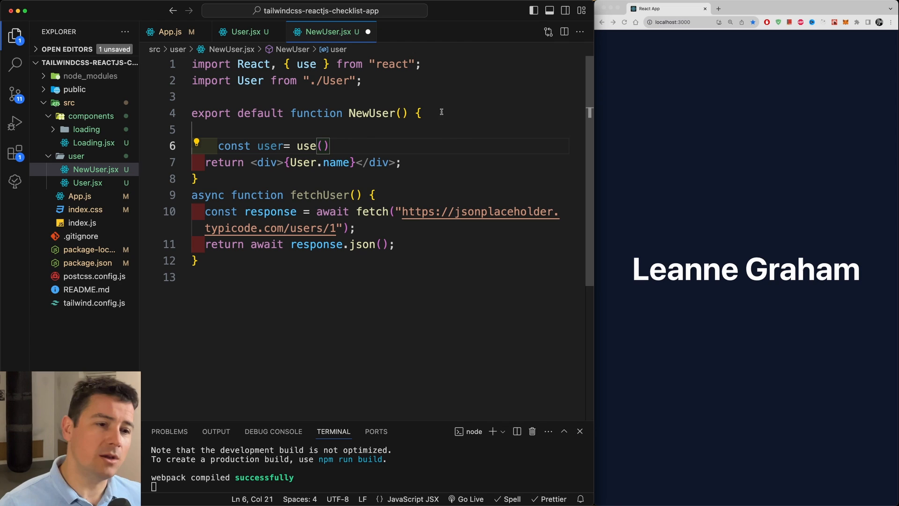
double_click(321, 195)
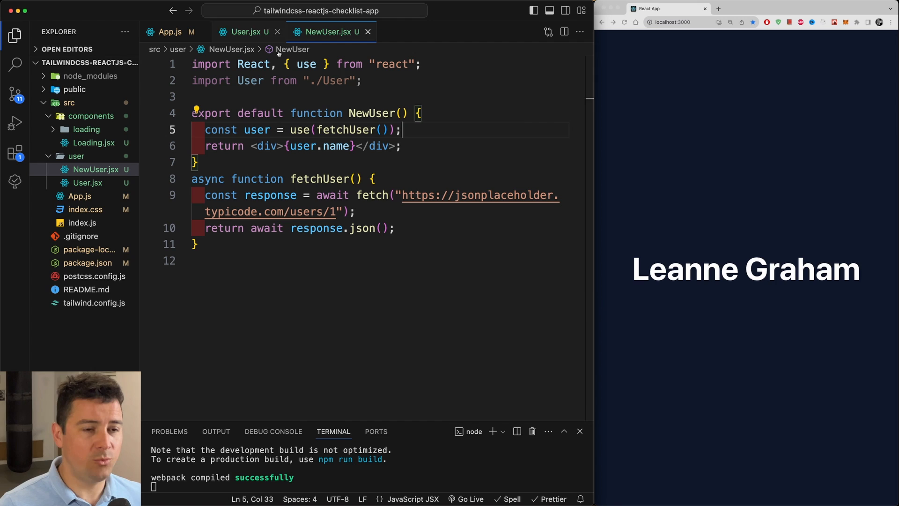
Step: Render <NewUser /> in App.js with its import, commenting out the old User element and import
click(169, 32)
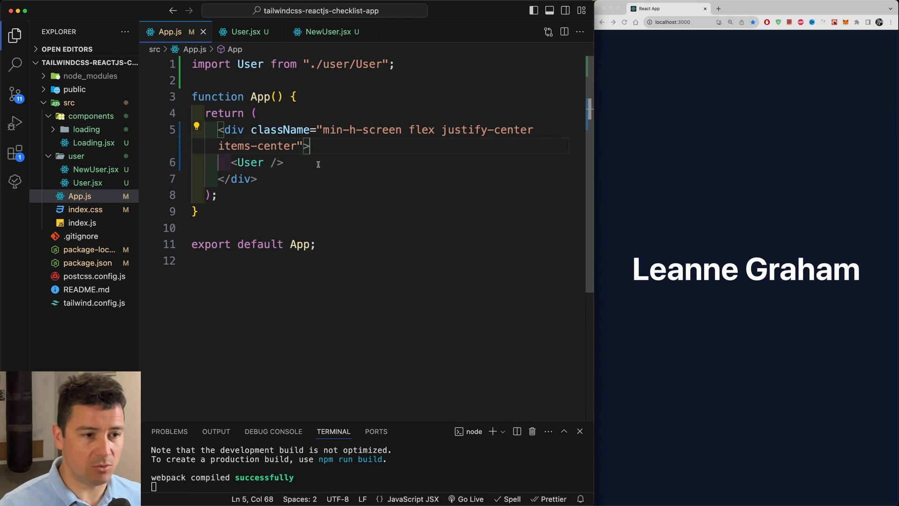
text(<NewUser />)
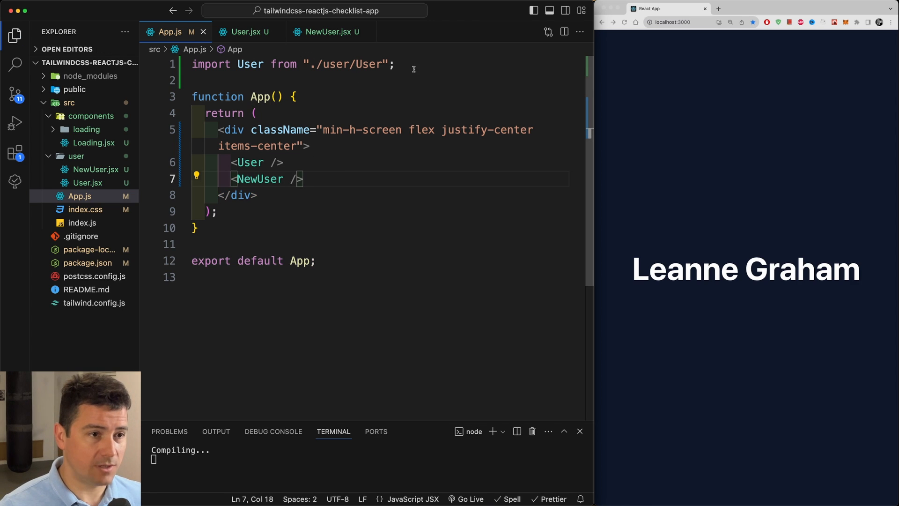
text(o,port)
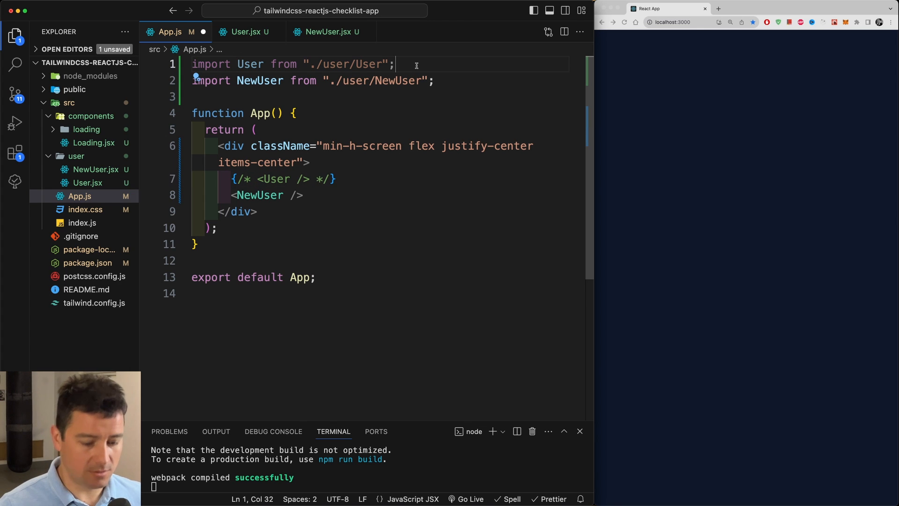
key(cmd+/)
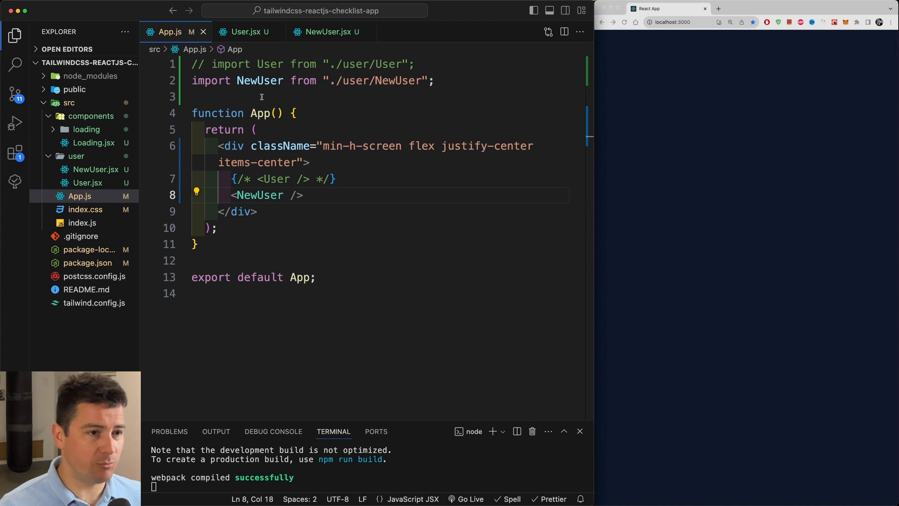
Step: Import Suspense from react and wrap NewUser in <Suspense fallback={<h2>Loading...</h2>}>
text(import {Sus})
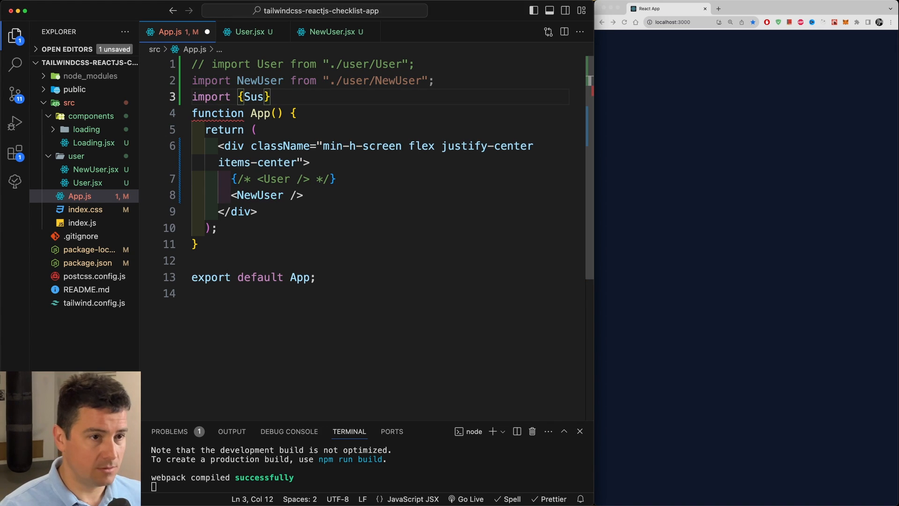
text(pense} from "react";)
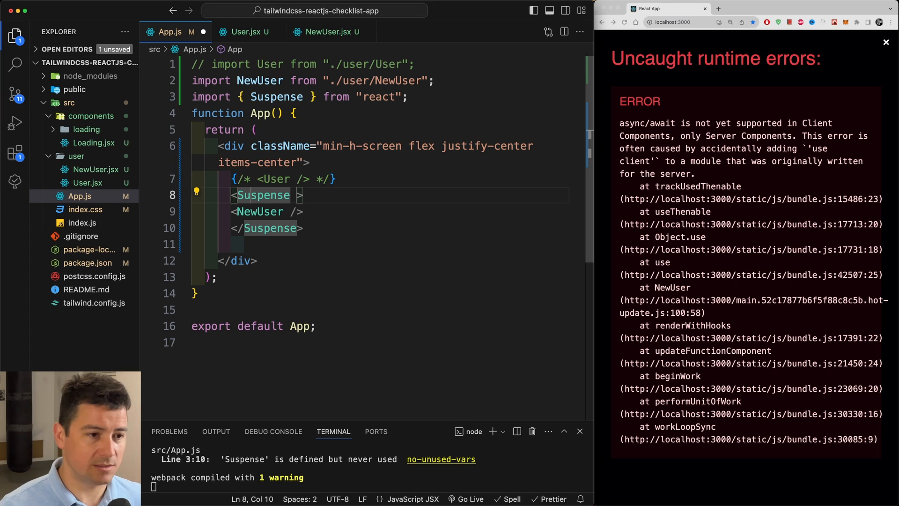
text(fa)
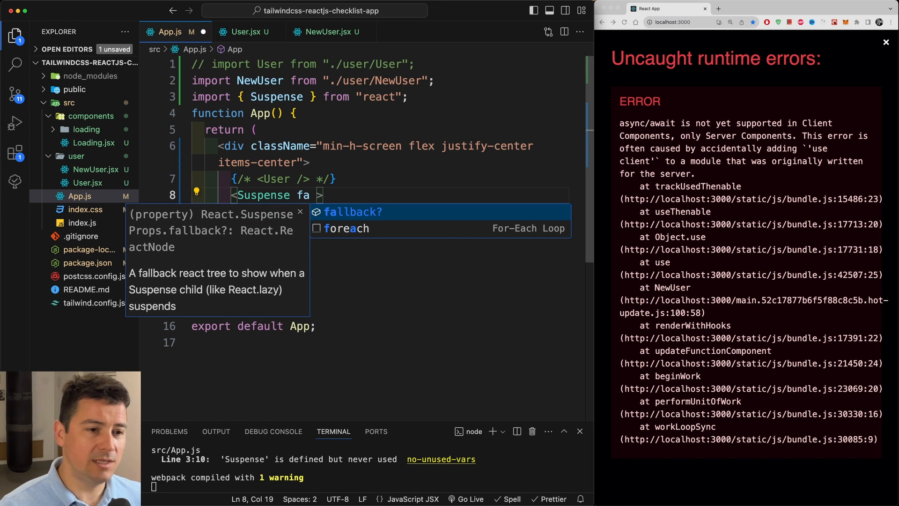
text(fallback=)
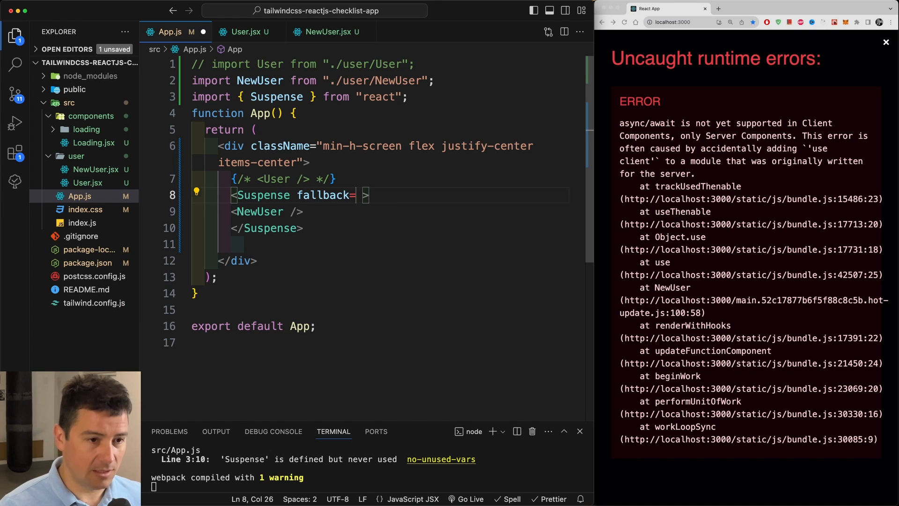
text({})
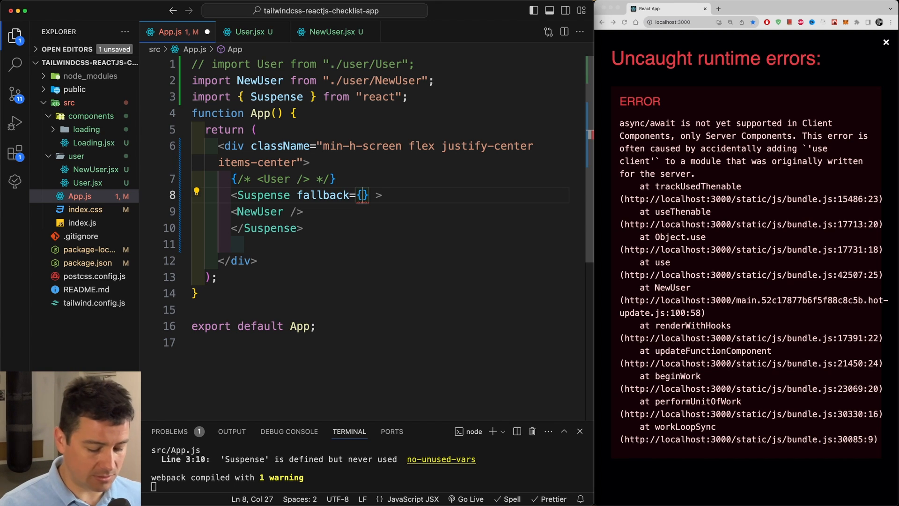
text(Loadi)
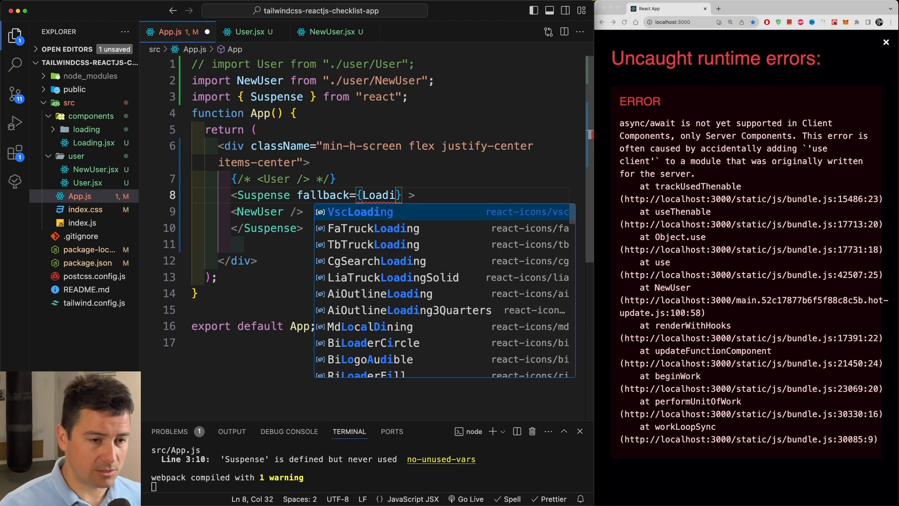
key(Backspace)
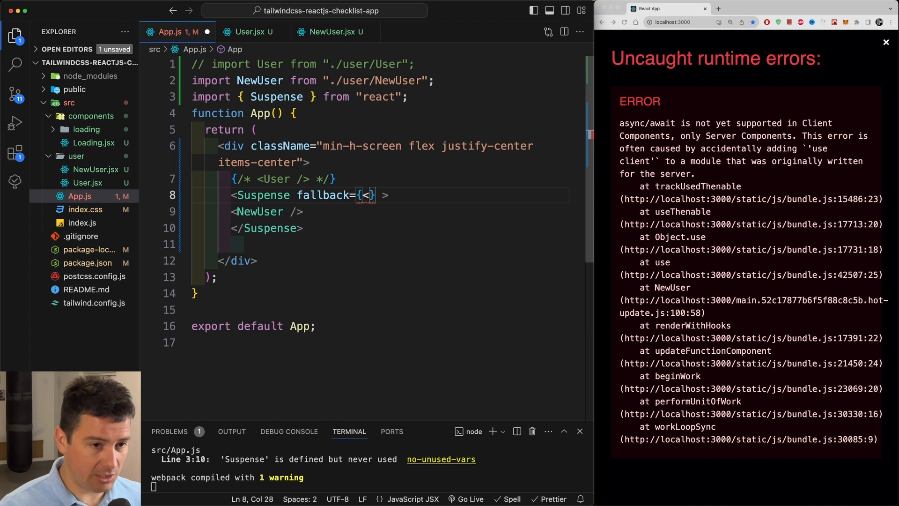
text(h2>Loading...</h2>)
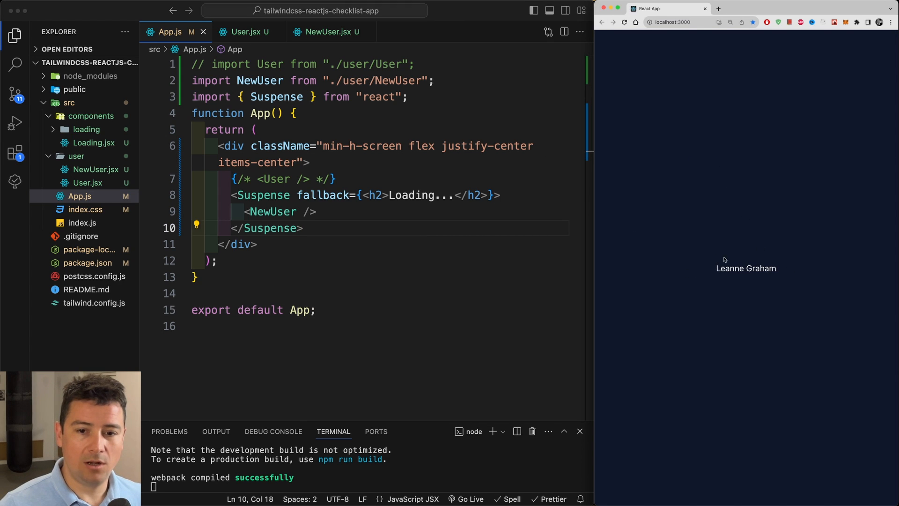
mouse_move(759, 277)
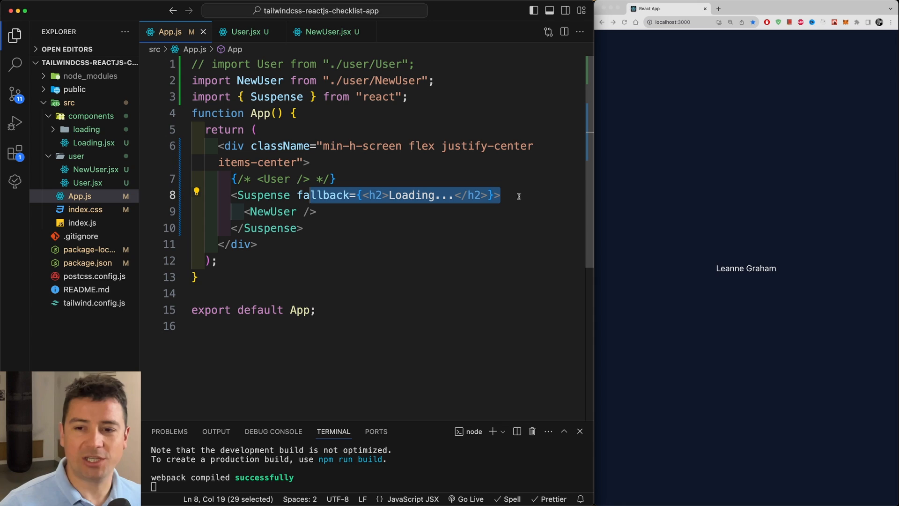
Step: Switch between User.jsx and NewUser.jsx to compare them, finishing on NewUser.jsx
click(497, 195)
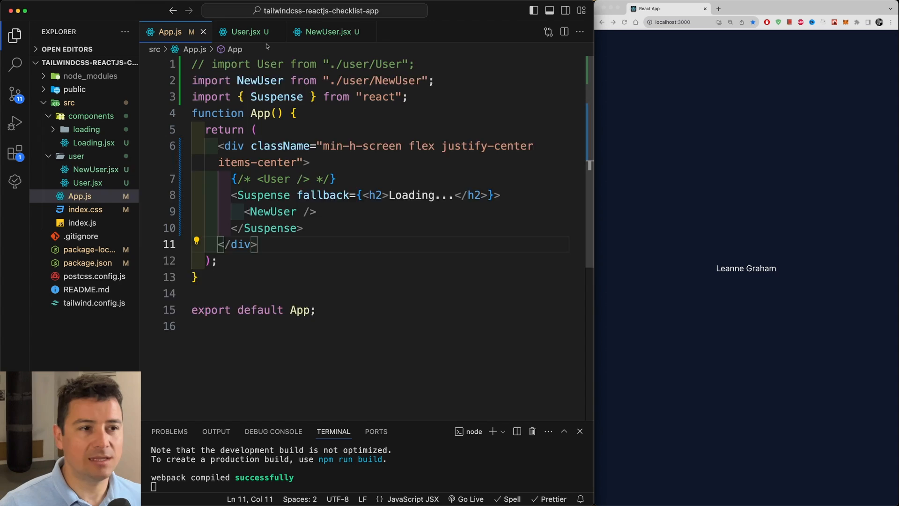
click(328, 32)
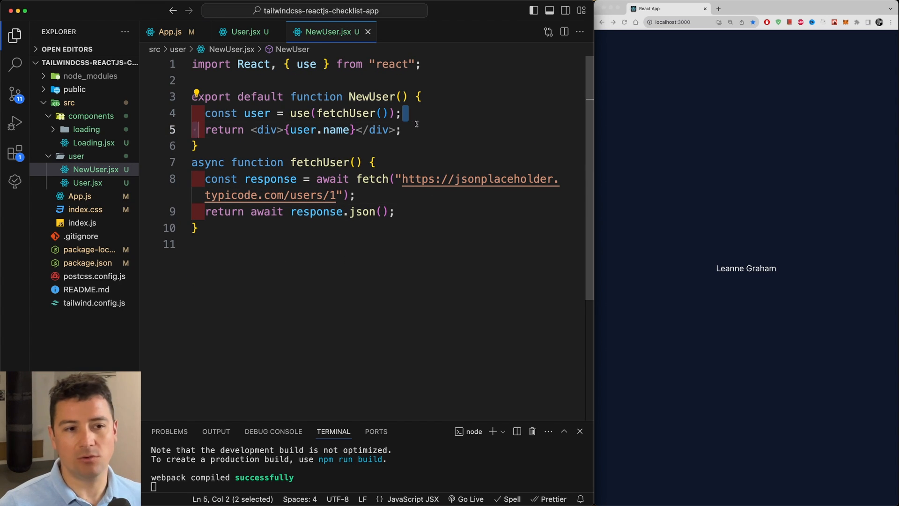
click(246, 32)
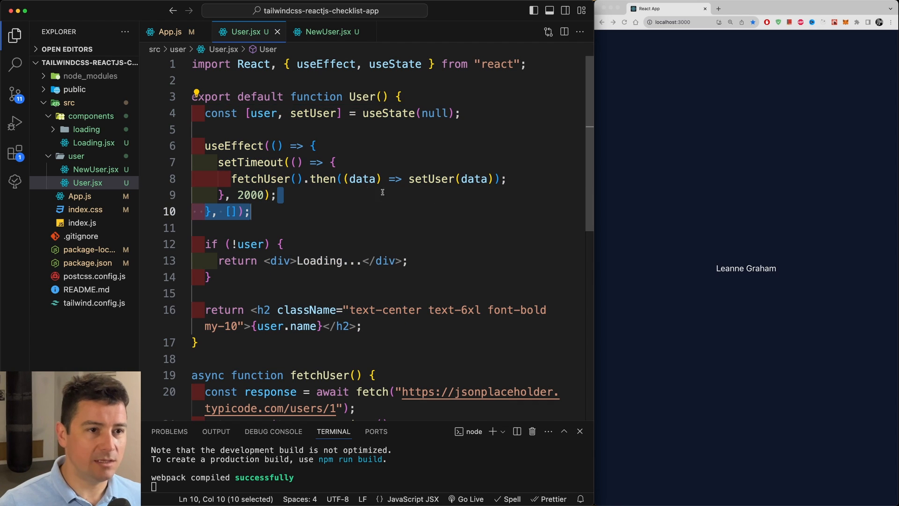
click(325, 32)
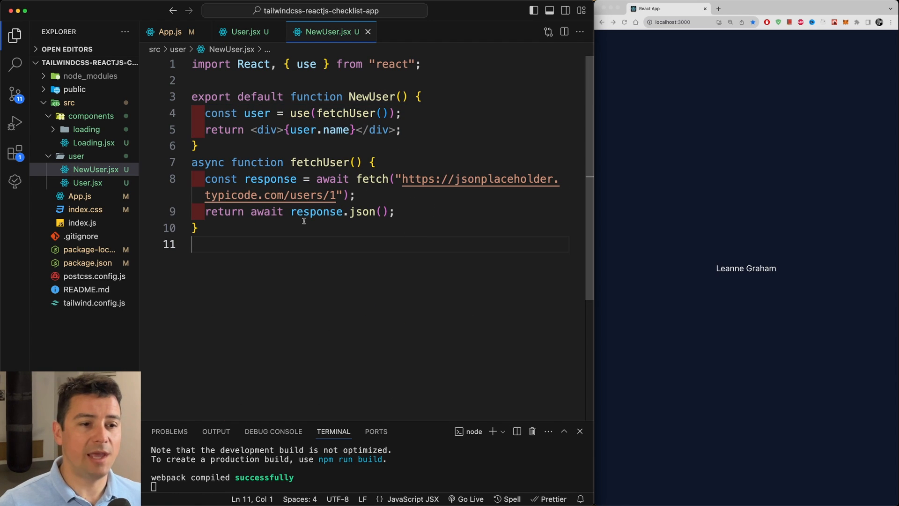